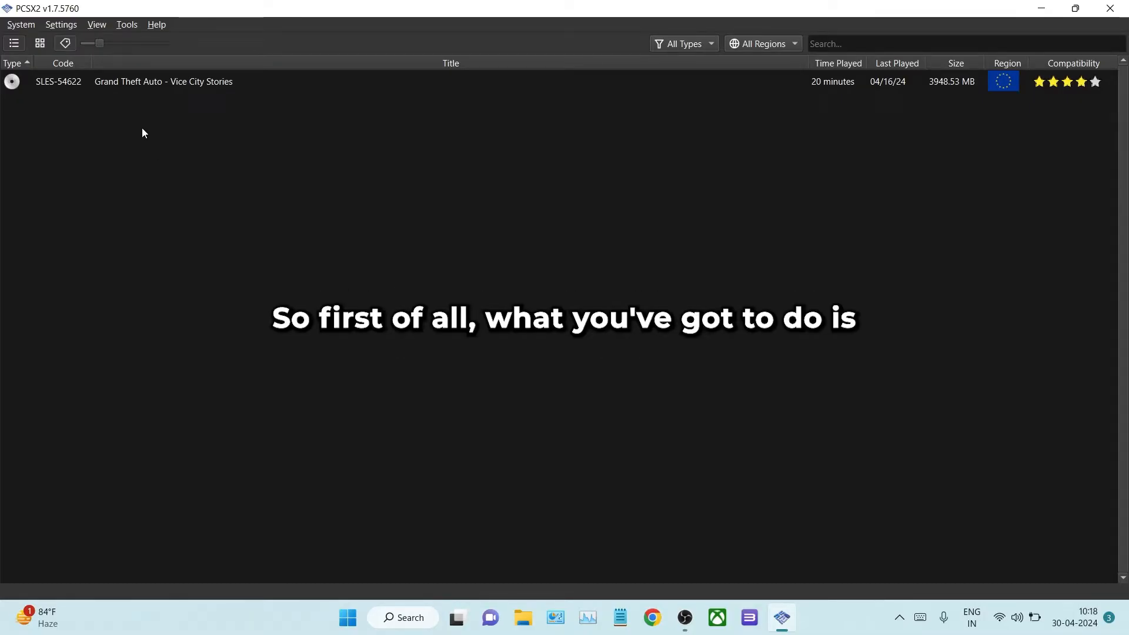
Open the Controller Settings dialog from the Settings menu
left_click(59, 24)
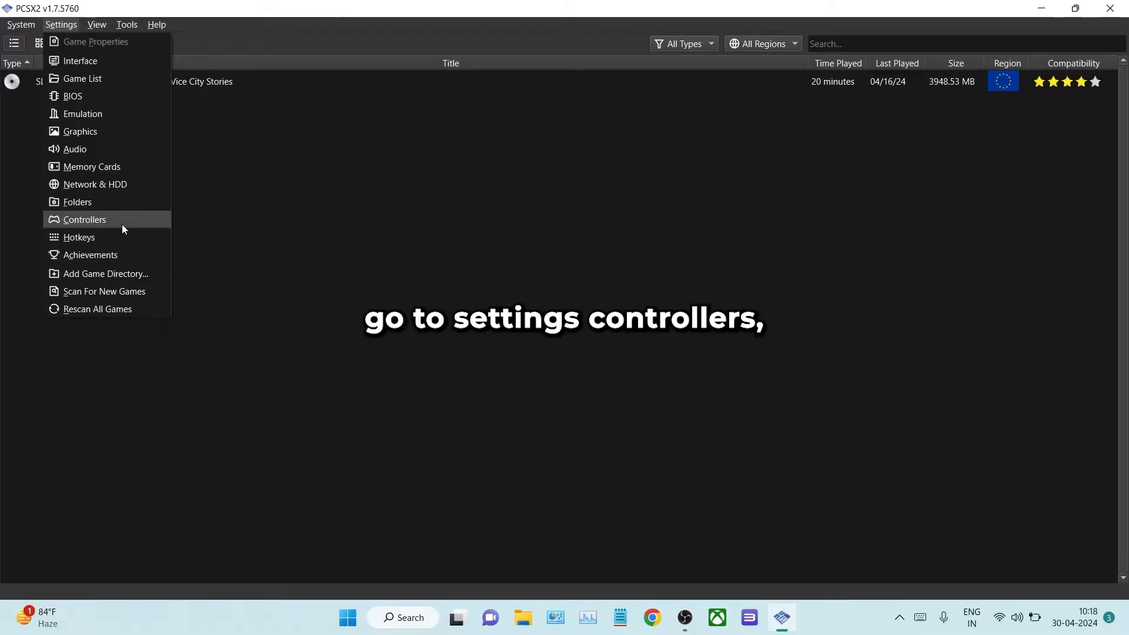
left_click(85, 220)
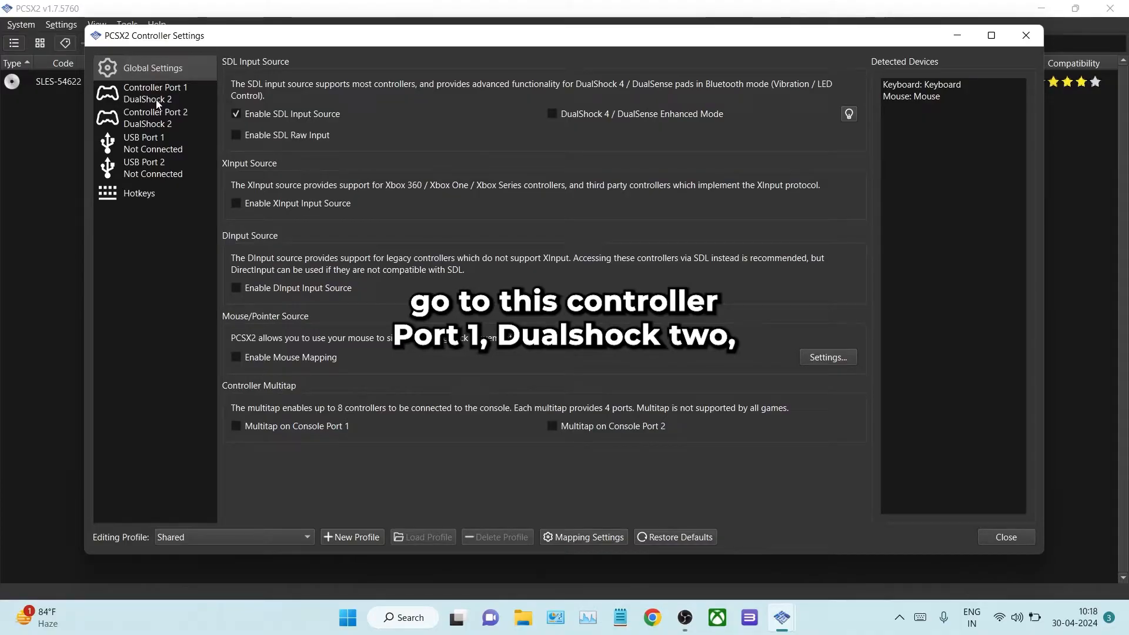
Show Controller Port 1's DualShock 2 bindings and check the automatic-mapping device list
left_click(155, 92)
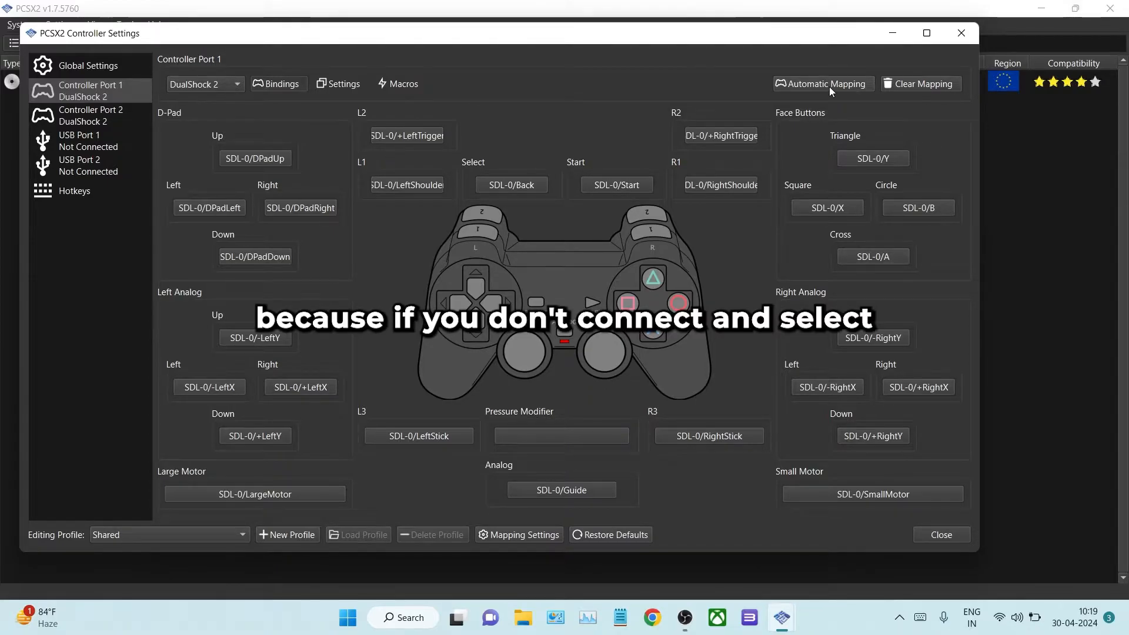
left_click(821, 83)
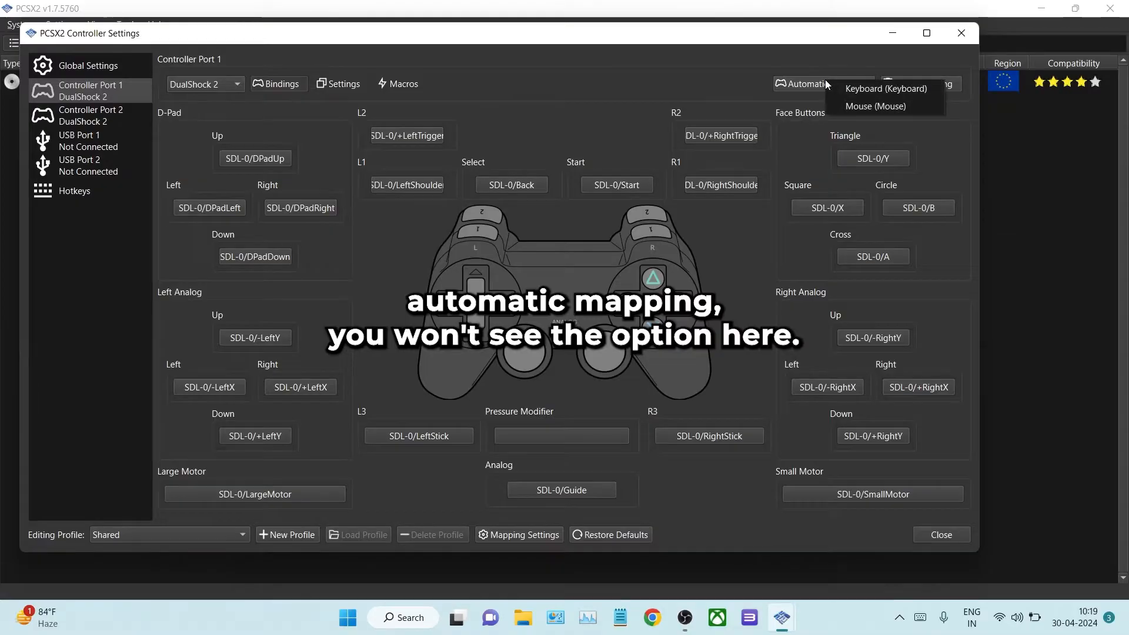
mouse_move(868, 105)
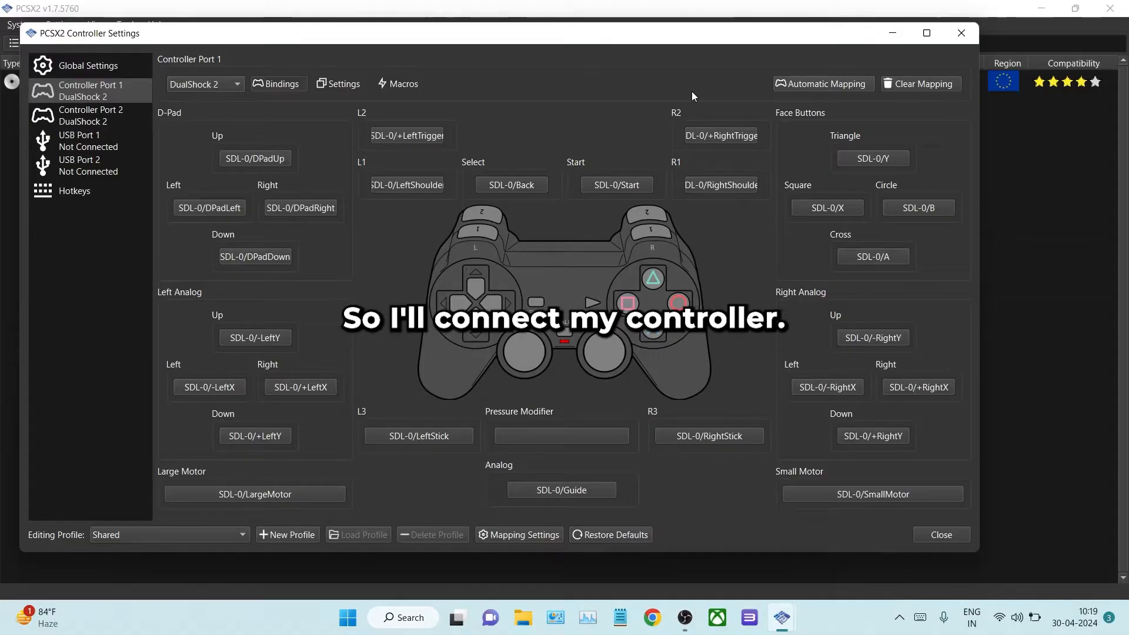
mouse_move(875, 6)
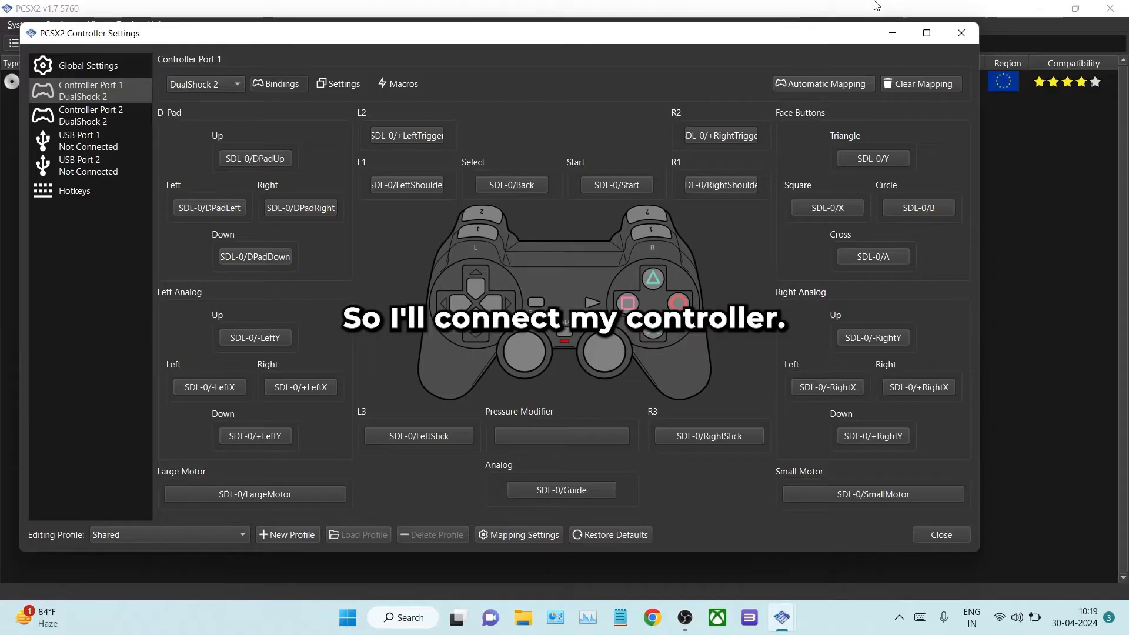
mouse_move(1027, 241)
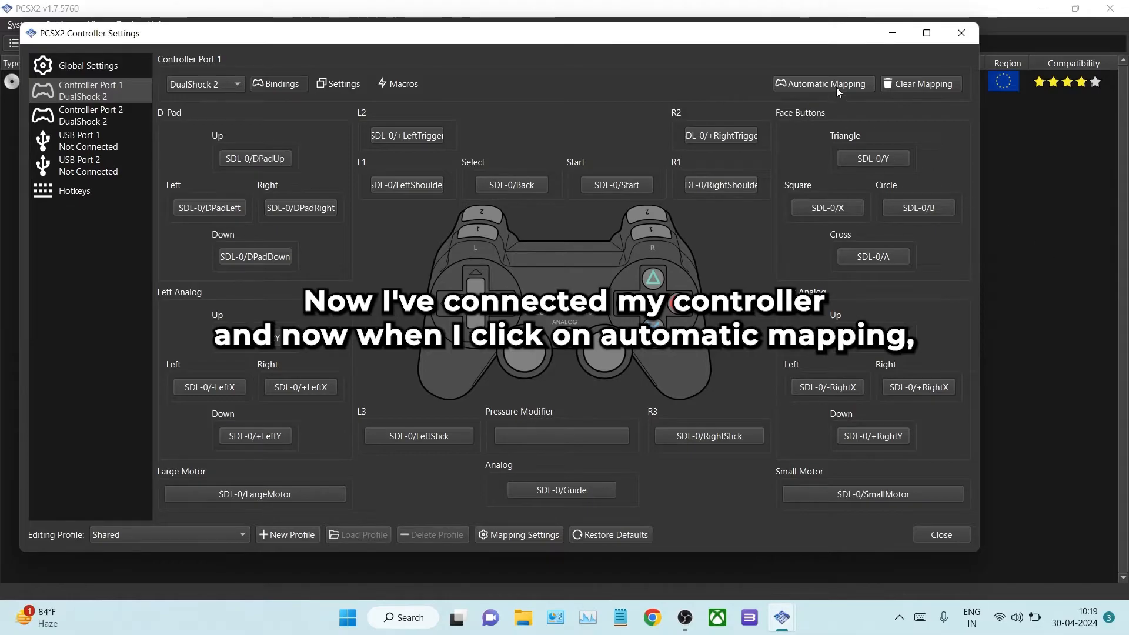
Verify the connected controller is listed, then restore Controller Port 1 to default bindings
left_click(821, 84)
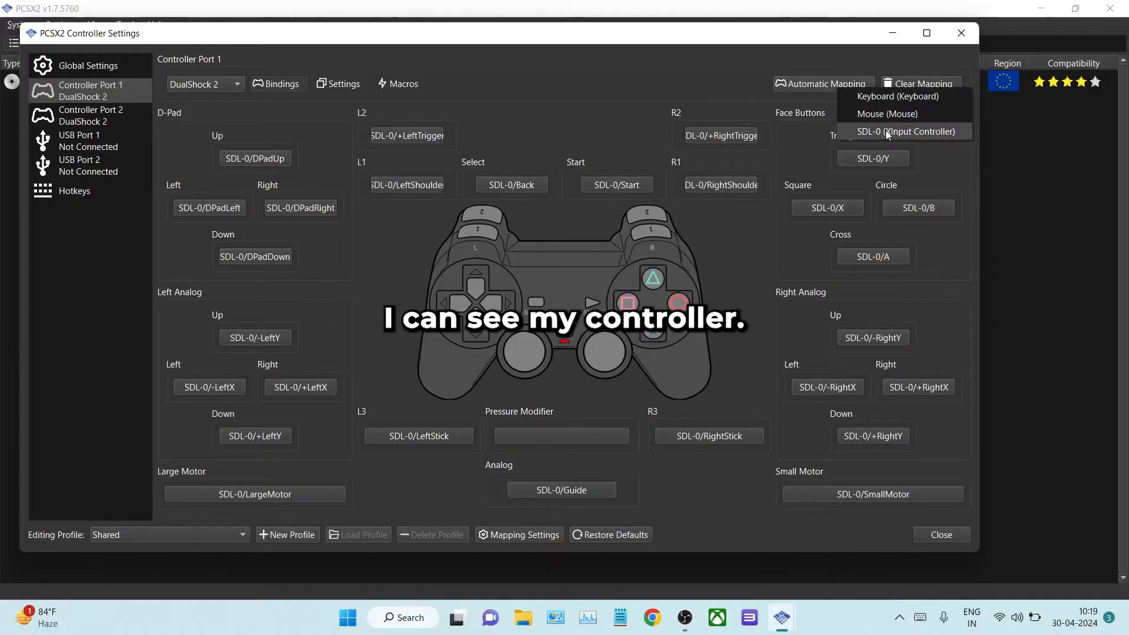
mouse_move(927, 136)
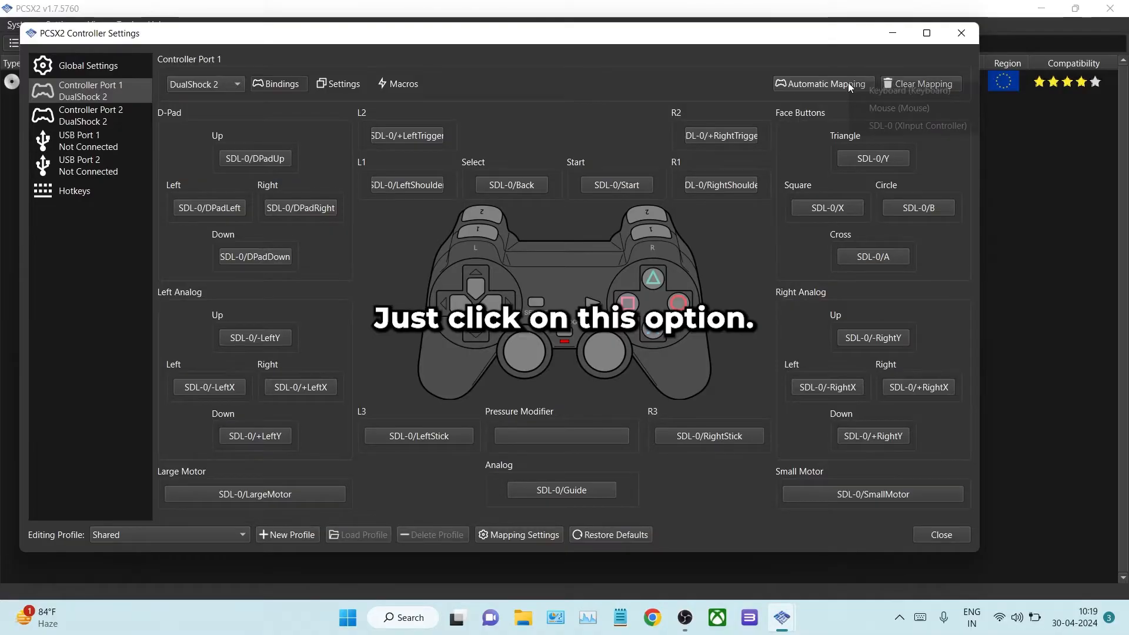
left_click(583, 200)
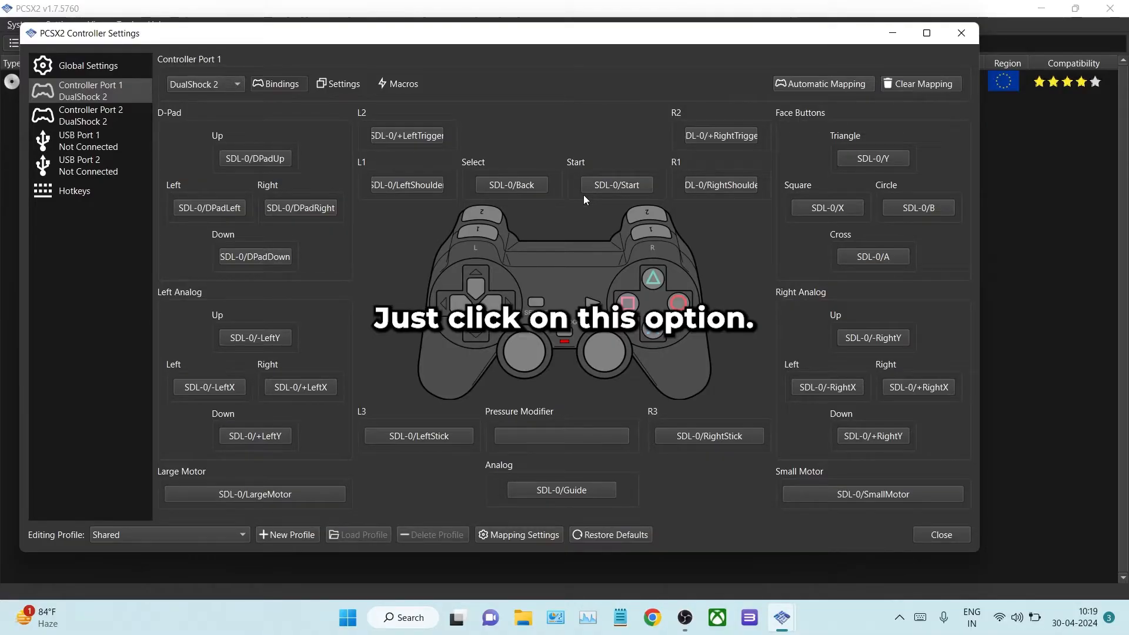
left_click(609, 534)
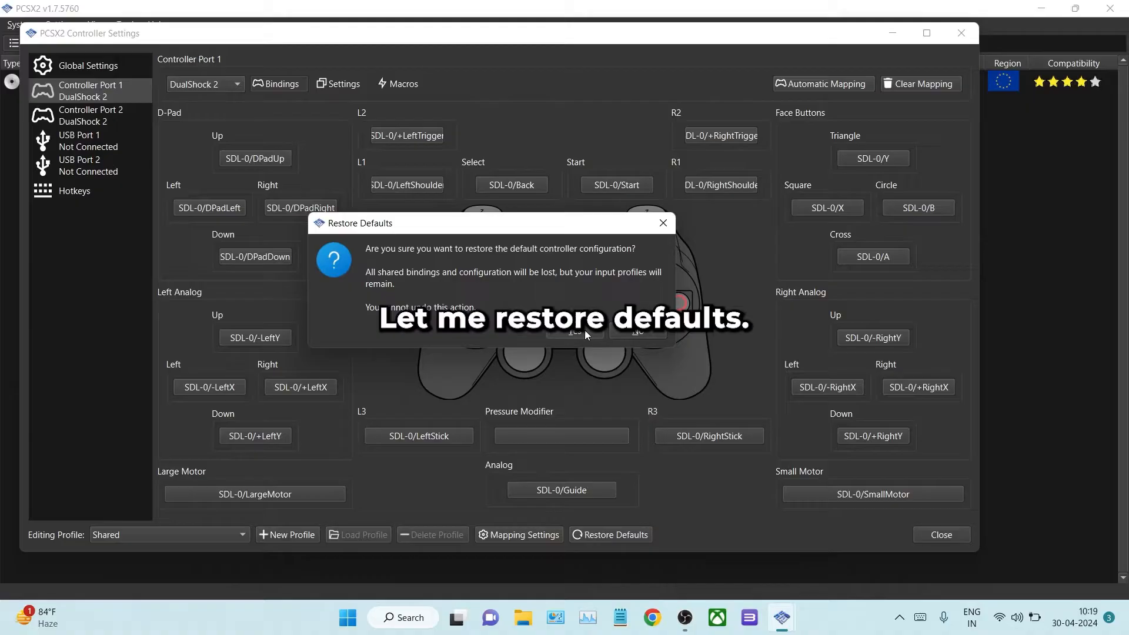
left_click(574, 332)
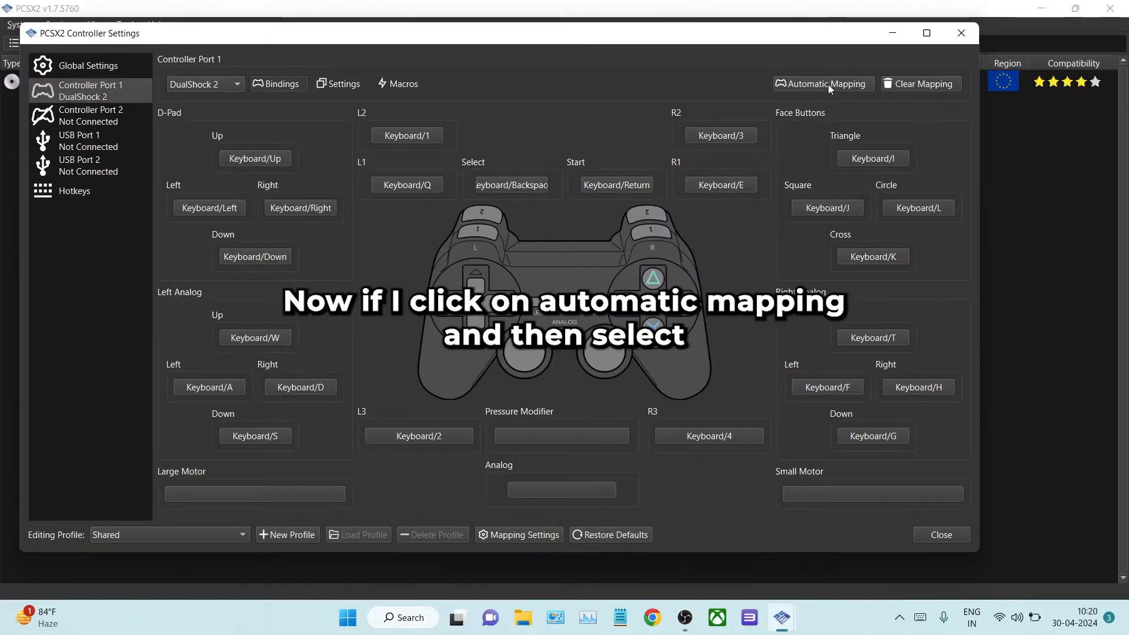
Auto-map all bindings to SDL-0 (XInput Controller) and launch Grand Theft Auto - Vice City Stories
left_click(821, 83)
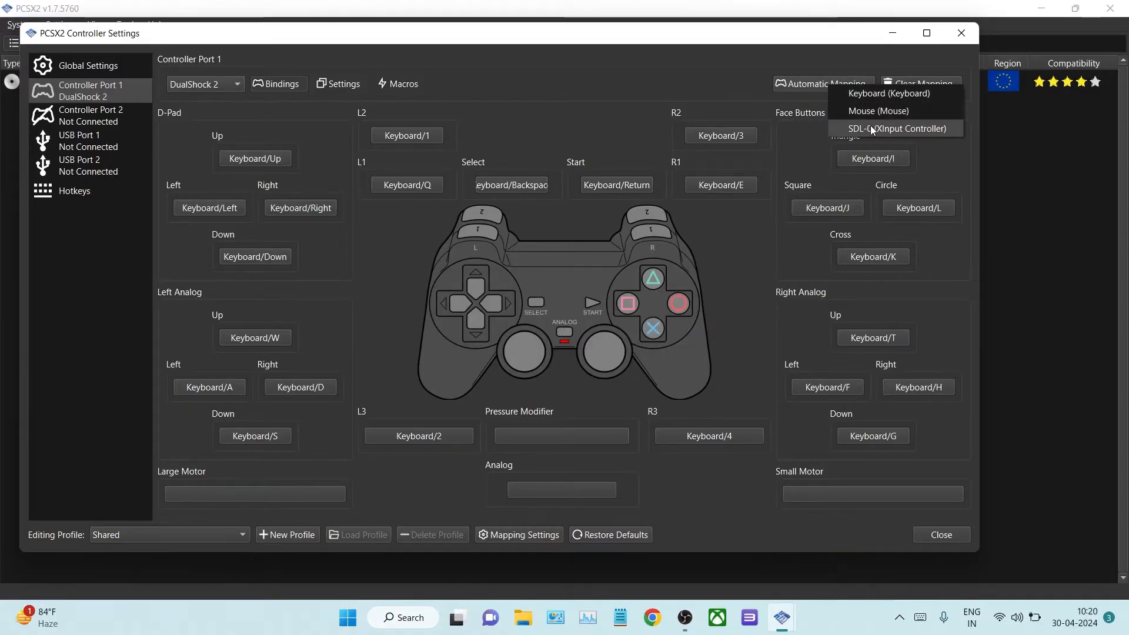
left_click(896, 128)
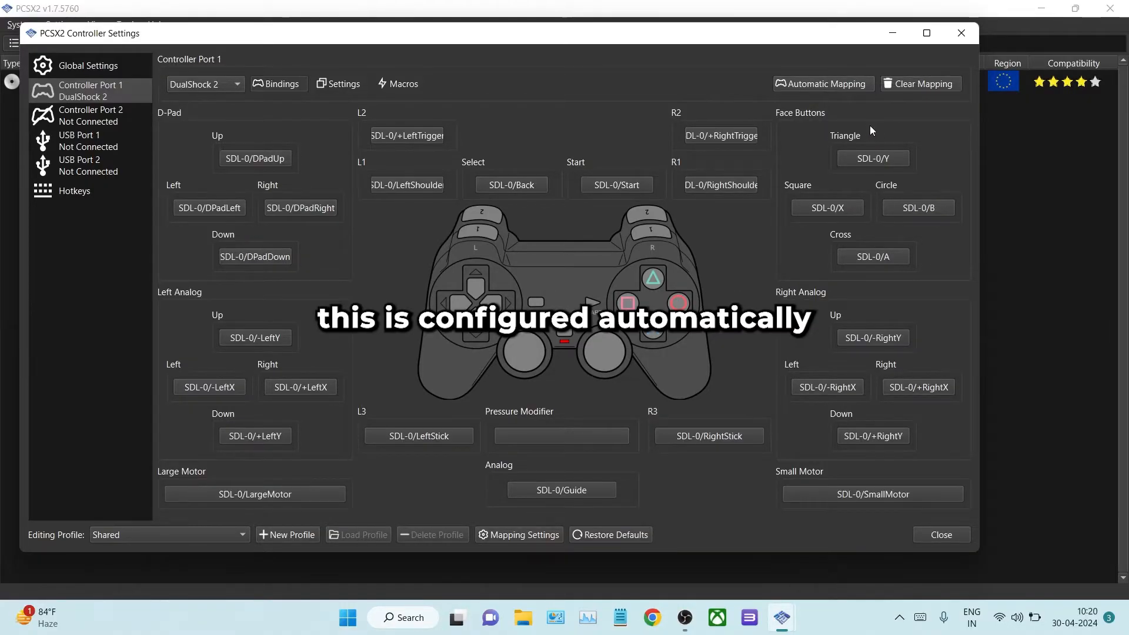
mouse_move(991, 329)
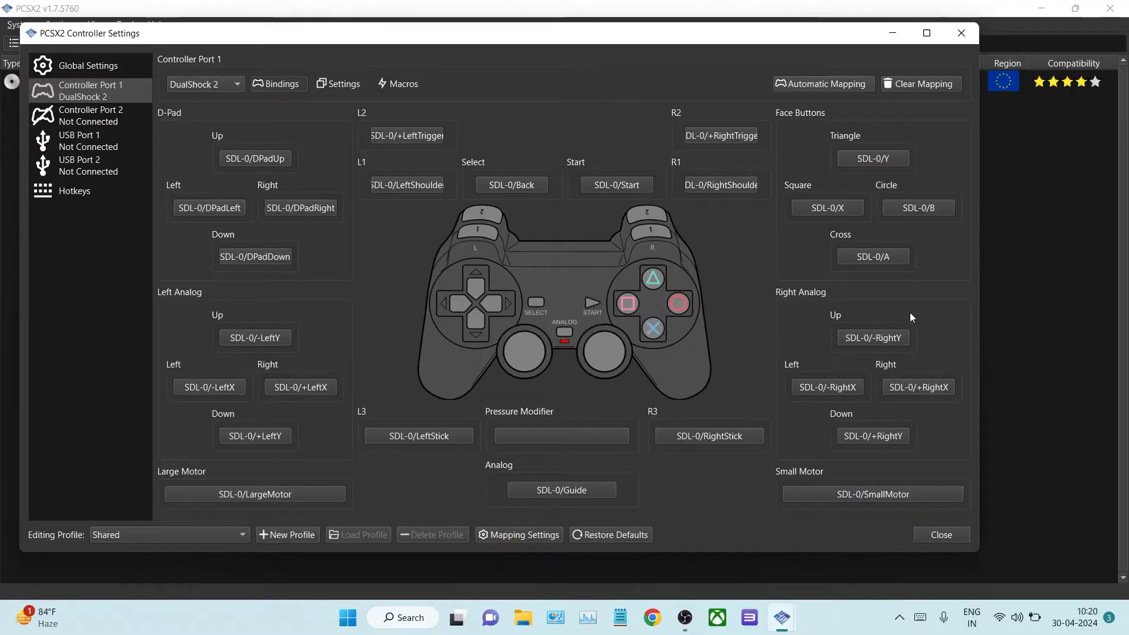
left_click(940, 533)
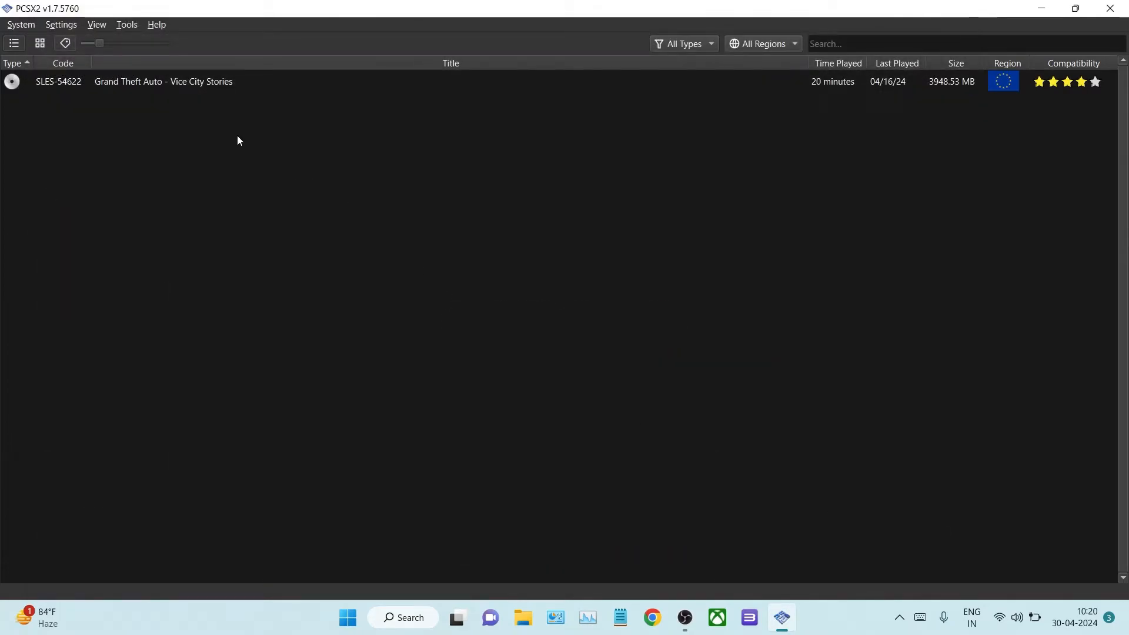
double_click(162, 82)
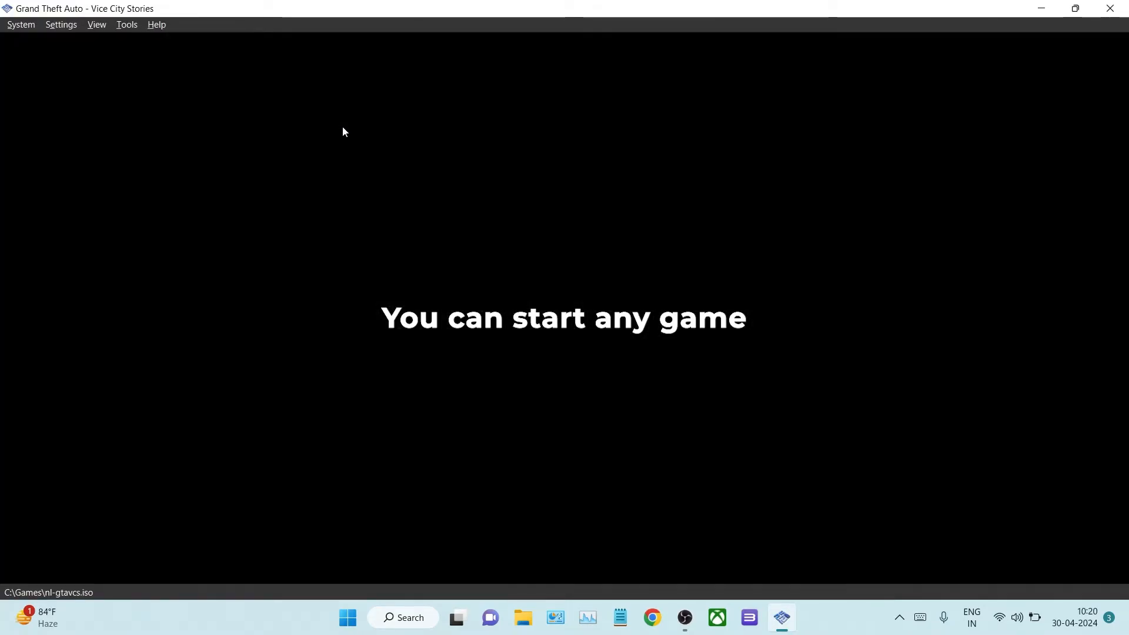